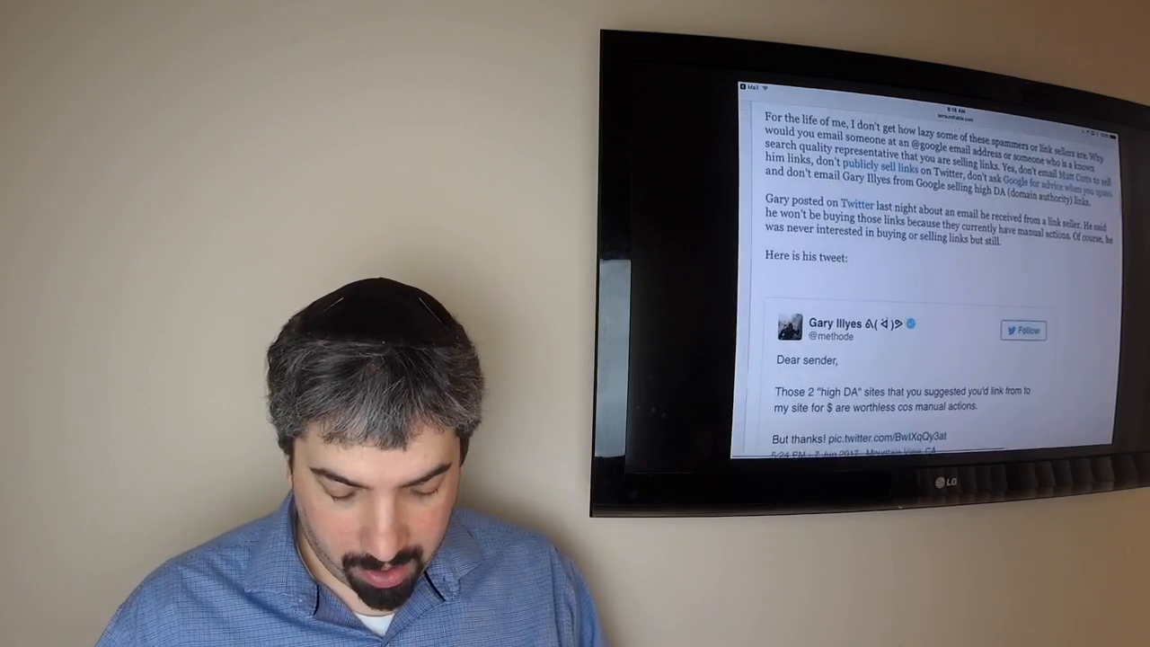
{"action": "scroll", "scroll_direction": "down", "scroll_amount": 3}
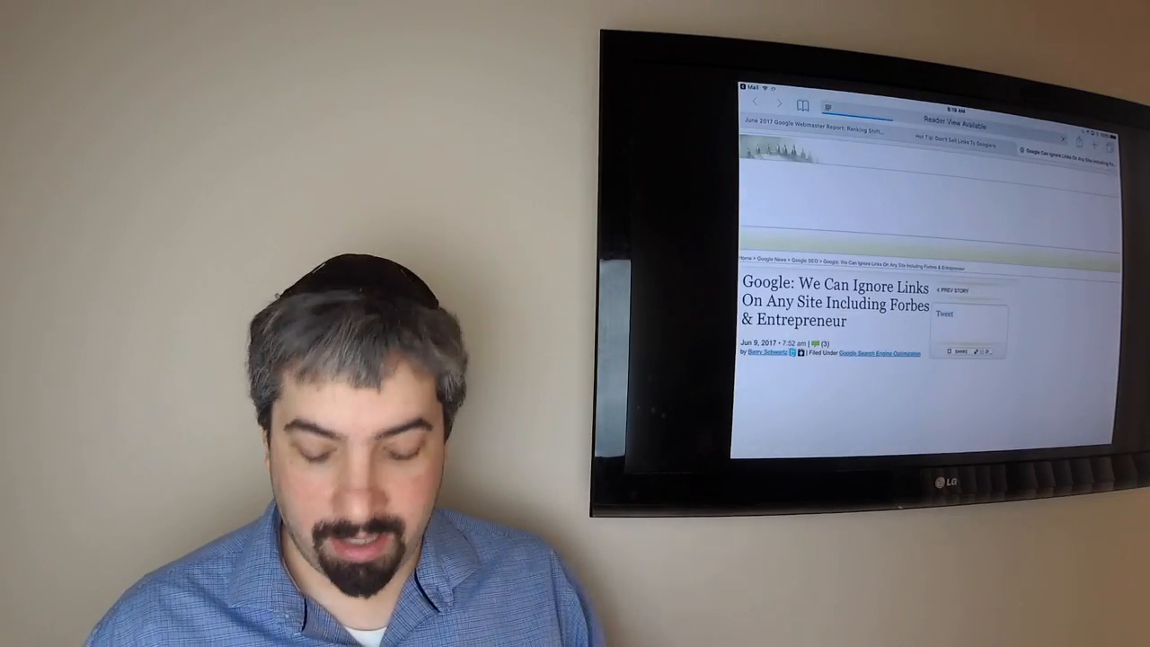
{"action": "scroll", "scroll_direction": "down", "scroll_amount": 3}
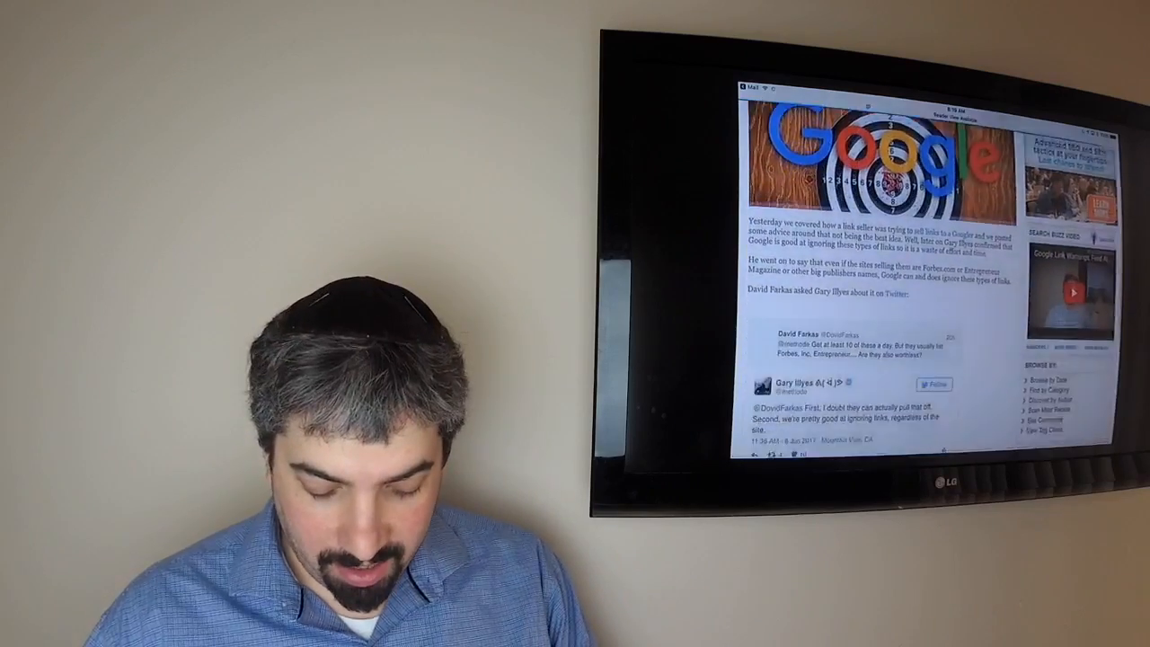
{"action": "scroll", "scroll_direction": "down", "scroll_amount": 3}
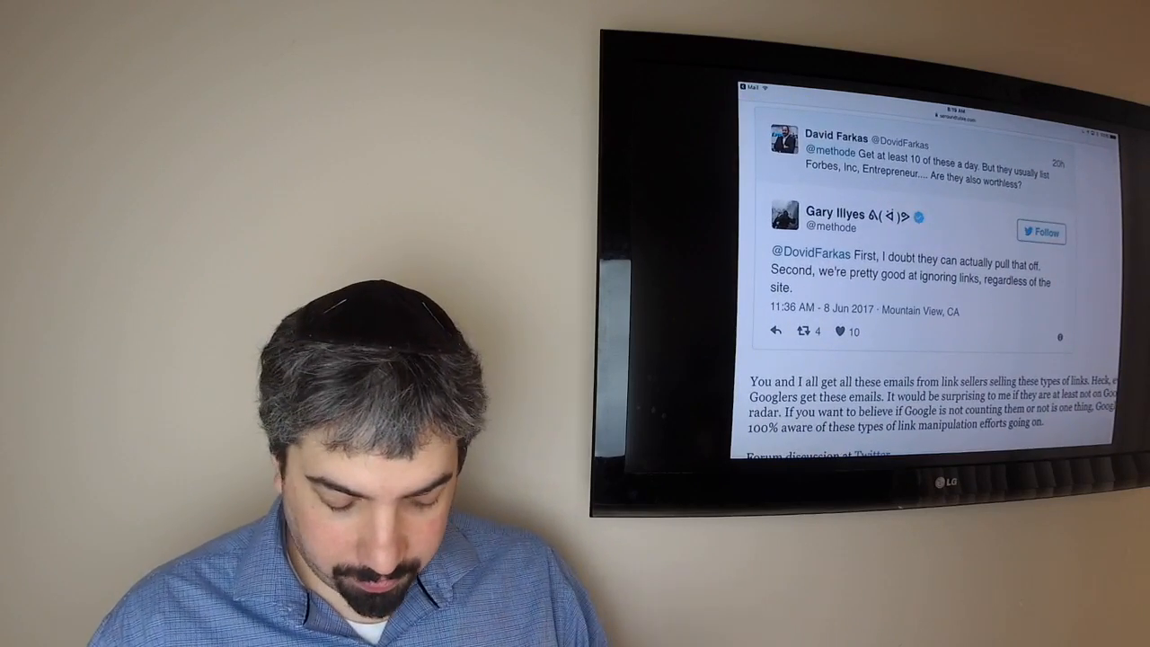